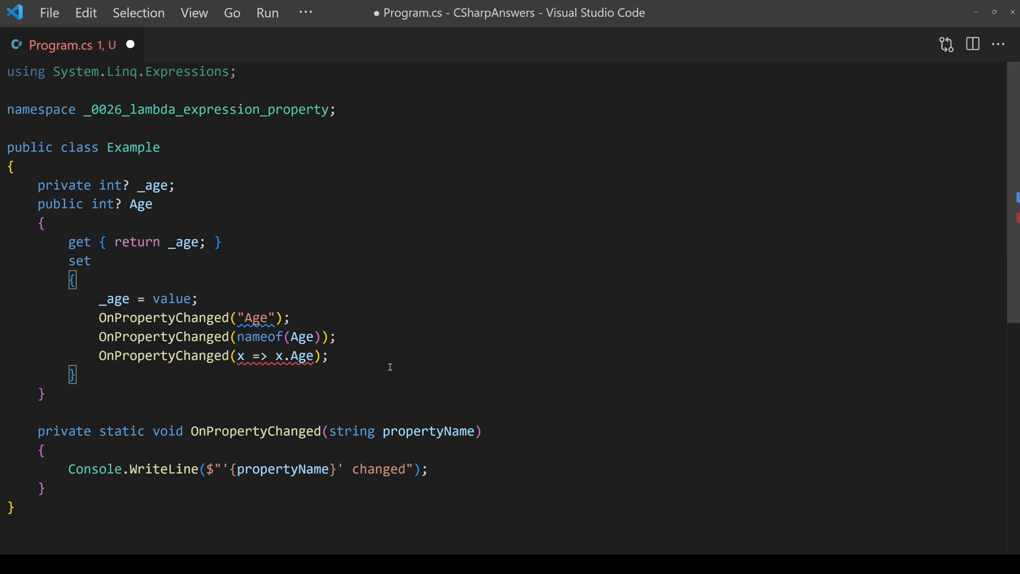
pyautogui.moveTo(344, 348)
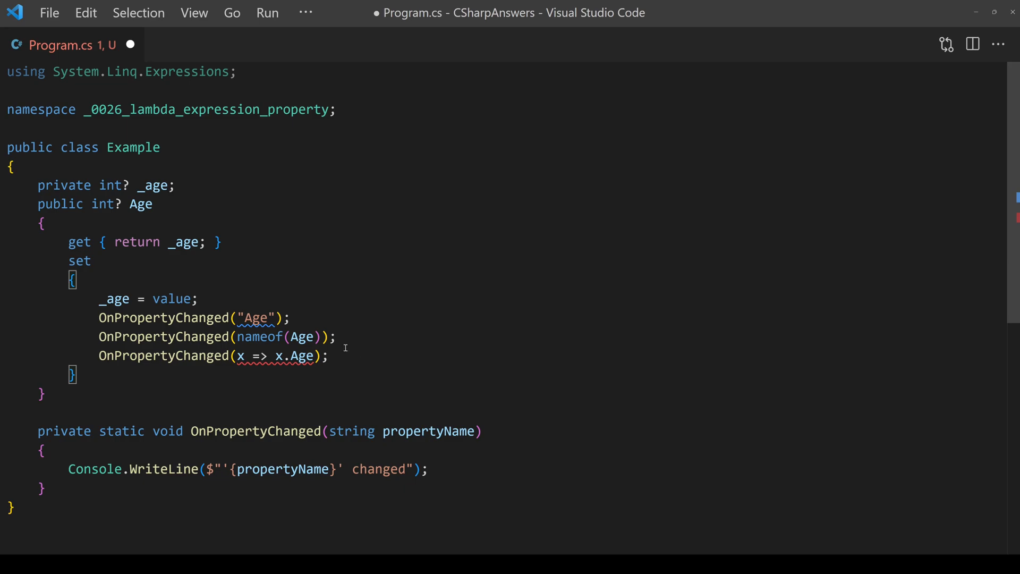
# - Review the hardcoded "Age" argument, the Example class, type parameter T, the Age property and the action parameter
pyautogui.doubleClick(256, 318)
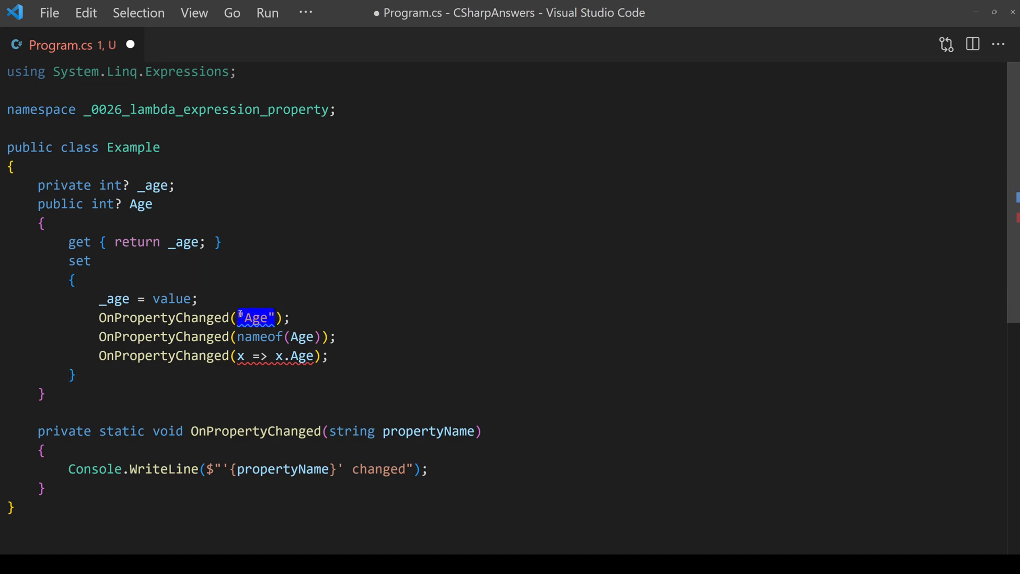
pyautogui.moveTo(355, 363)
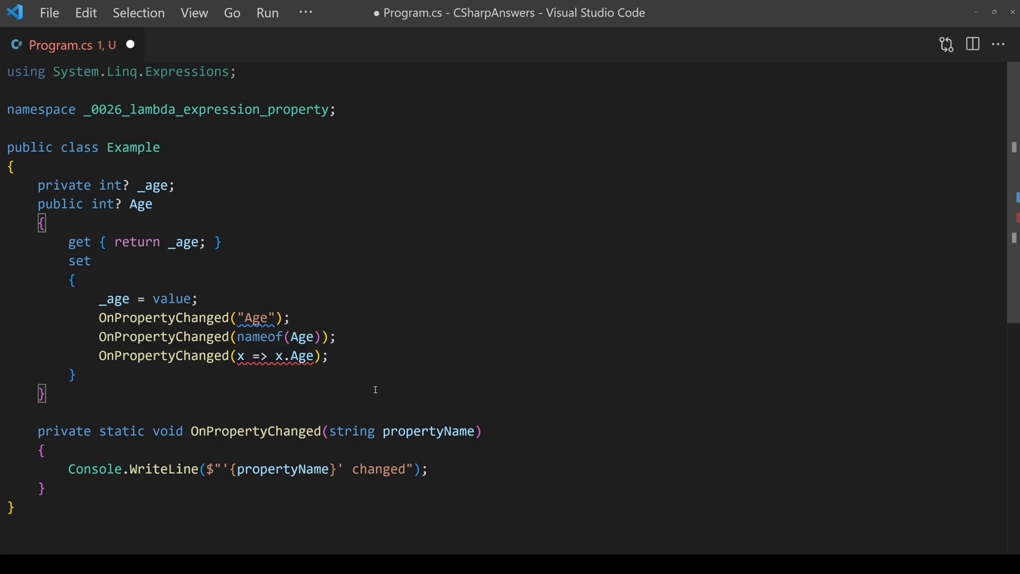
pyautogui.moveTo(401, 390)
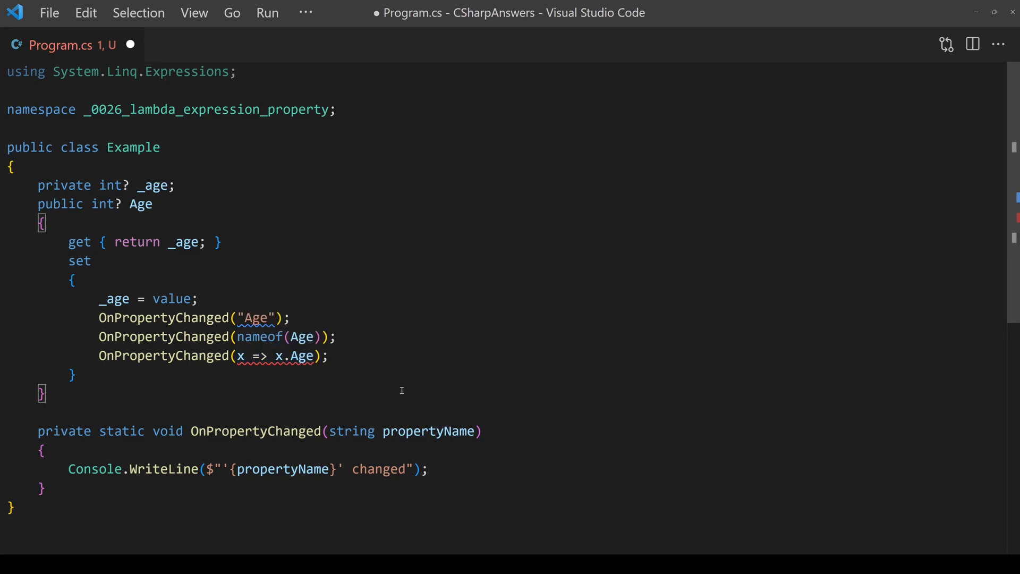
pyautogui.moveTo(389, 388)
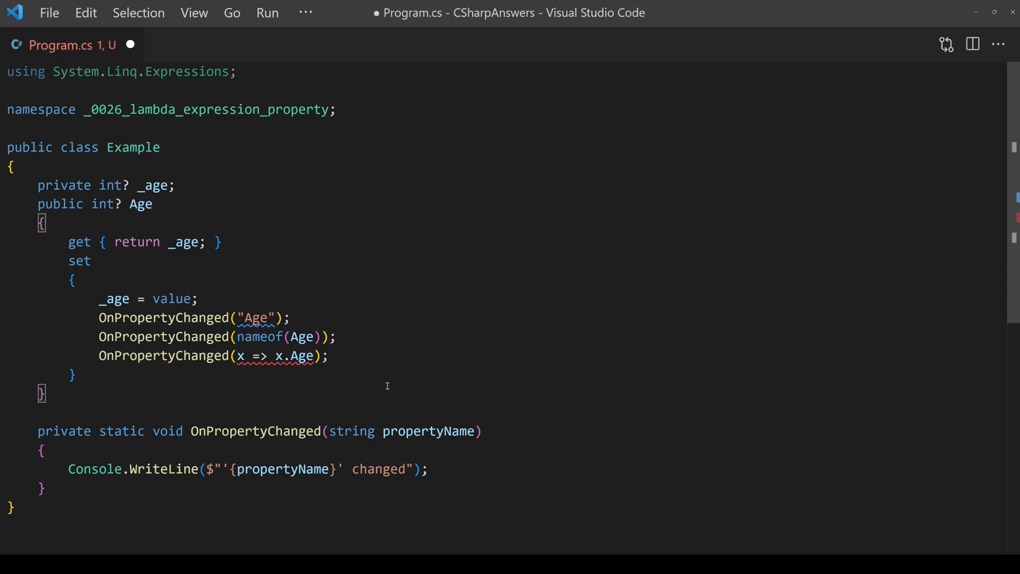
pyautogui.moveTo(492, 392)
pyautogui.write('private static void OnPropertyChanged<T>(Expression<Func<Example, T>> action)')
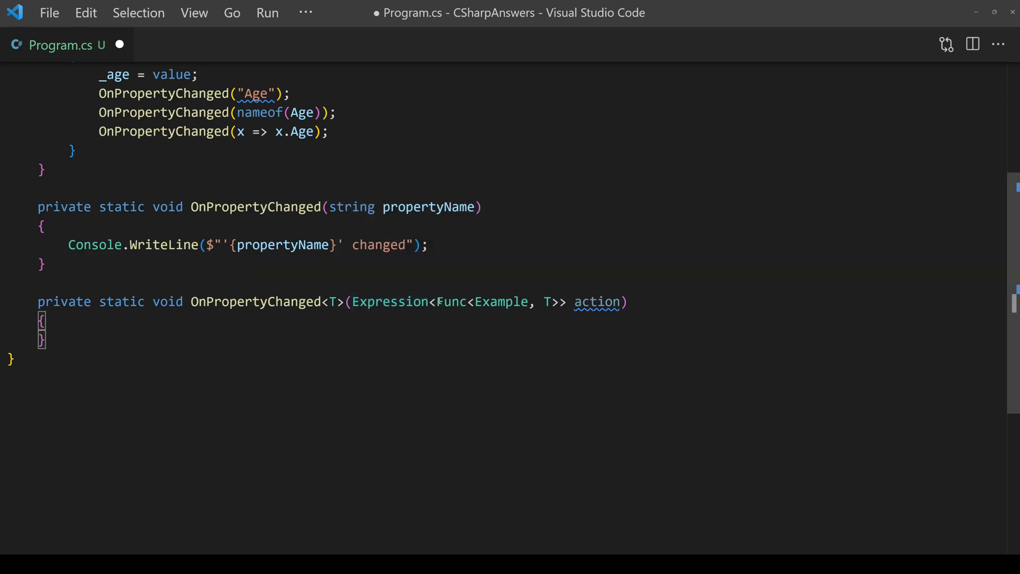
pyautogui.moveTo(436, 301); pyautogui.dragTo(557, 301)
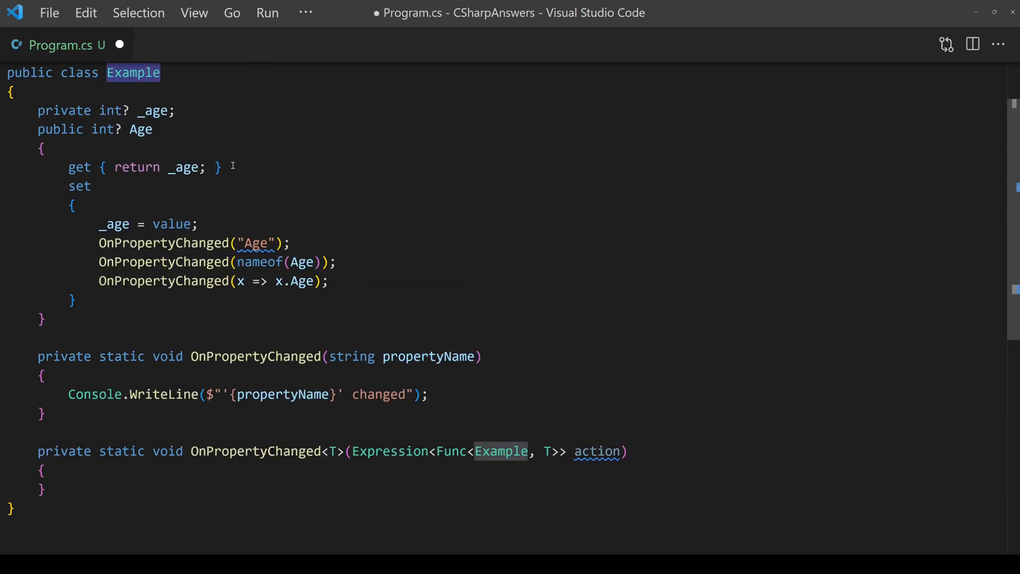
pyautogui.scroll(-3)
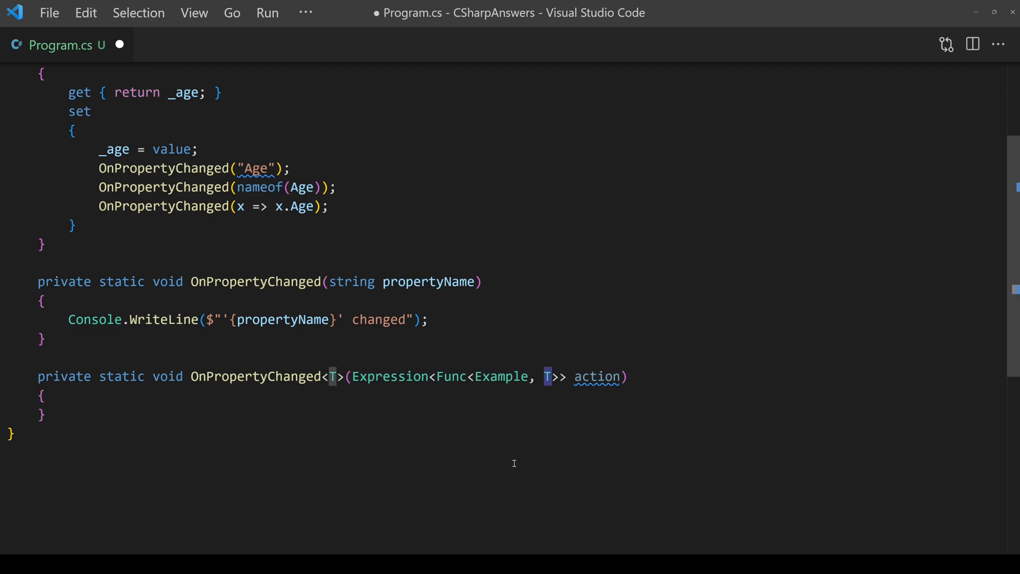
pyautogui.doubleClick(301, 206)
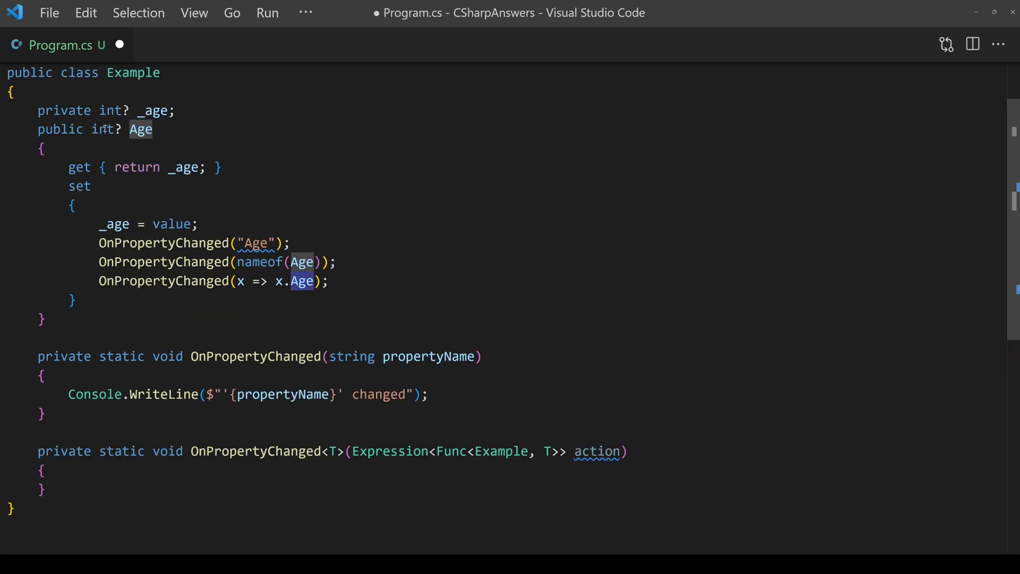
pyautogui.doubleClick(106, 129)
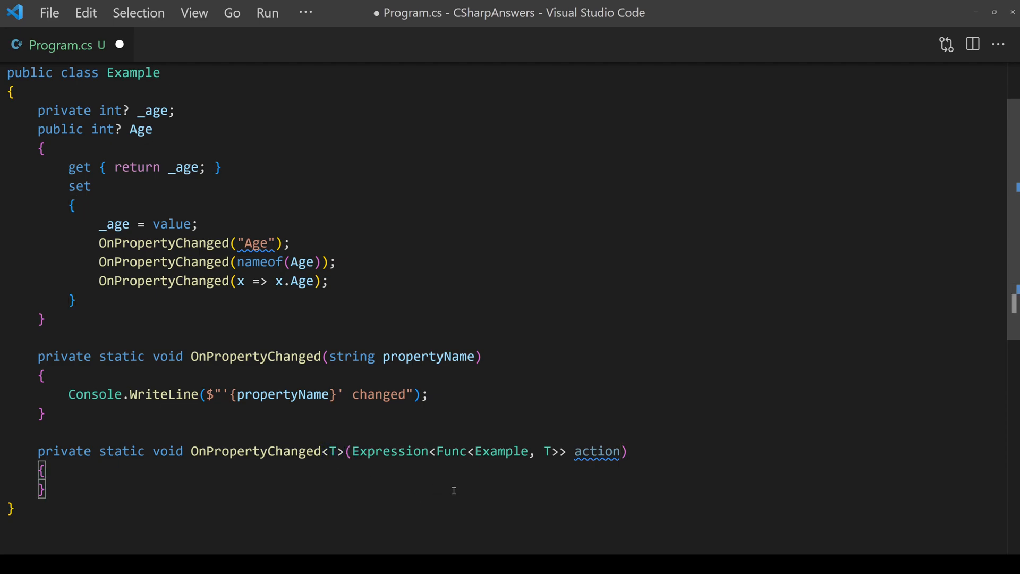
pyautogui.moveTo(452, 488)
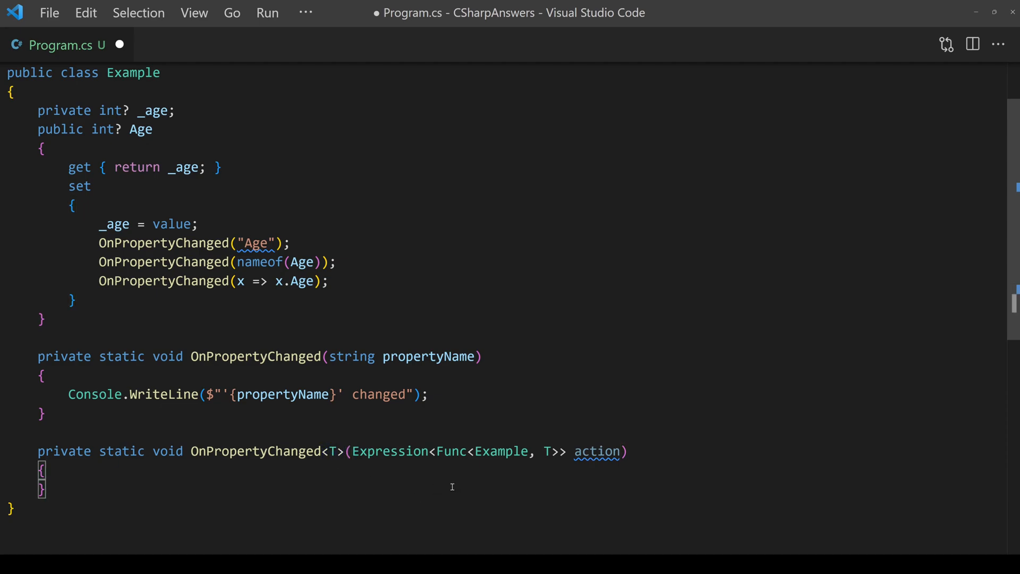
pyautogui.moveTo(447, 488)
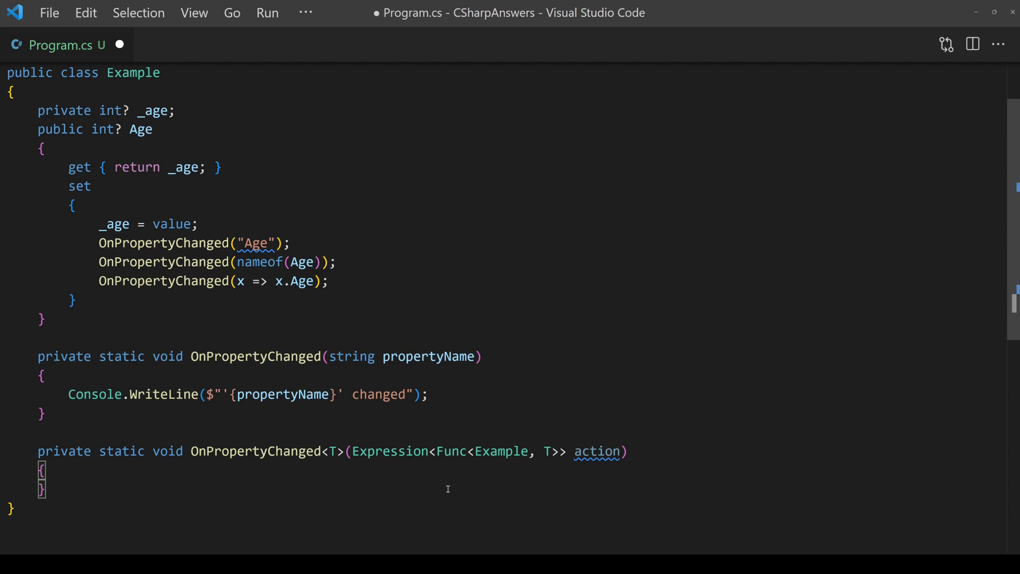
pyautogui.moveTo(594, 451)
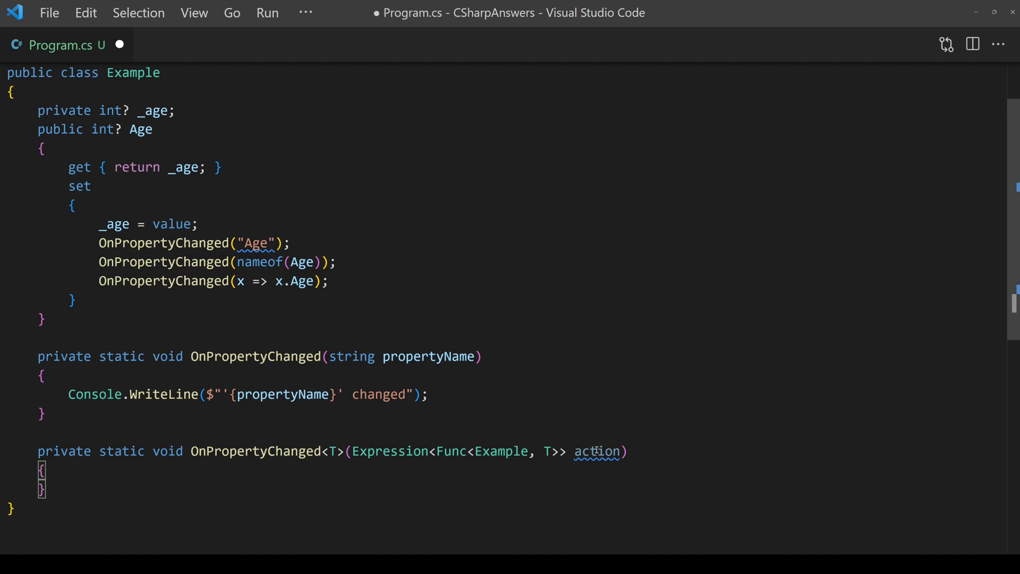
pyautogui.doubleClick(597, 450)
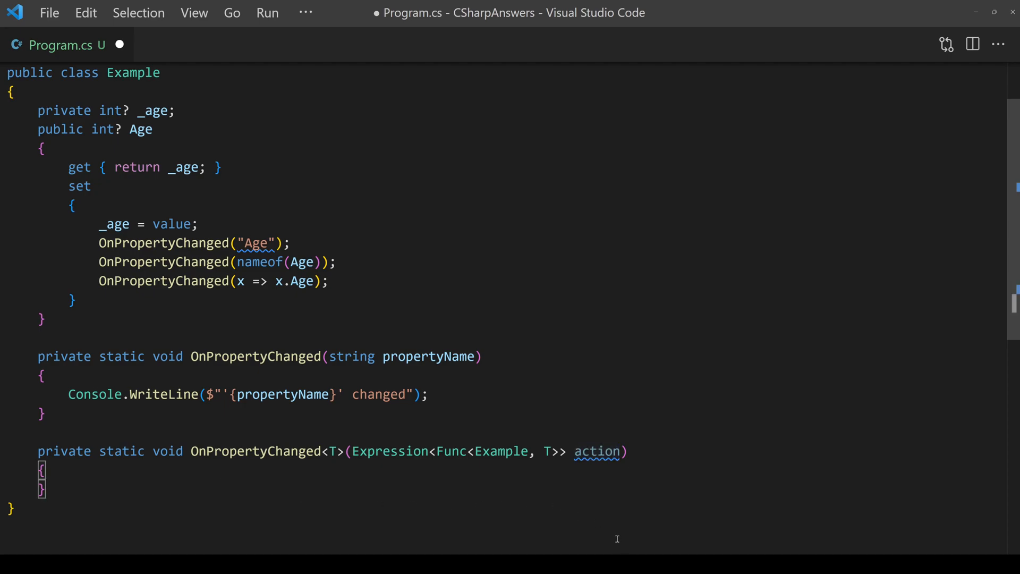
# - Cast action.Body to MemberExpression into a var expression local
pyautogui.write('var expression = (MemberExpression)action.Body;')
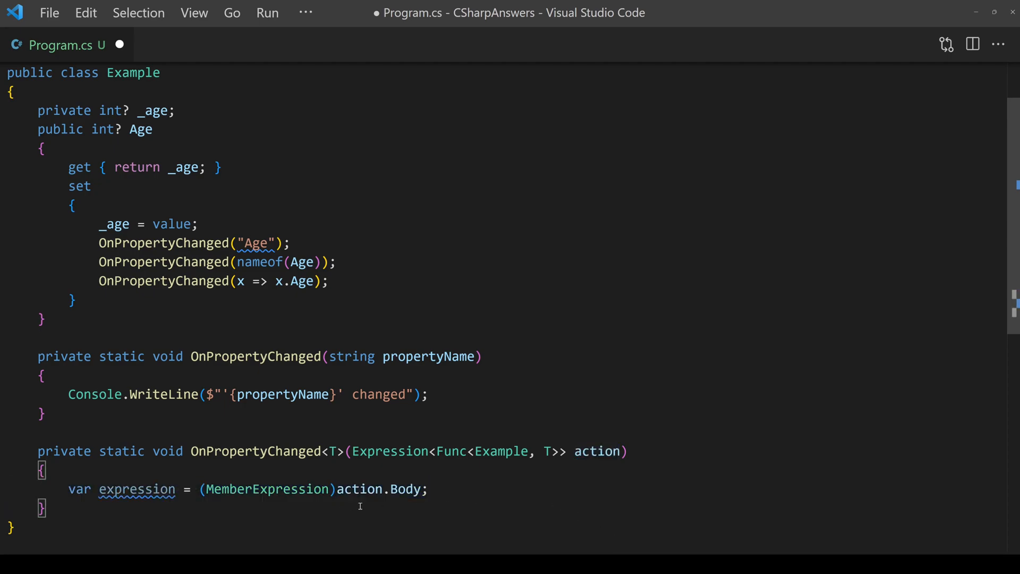
pyautogui.doubleClick(405, 488)
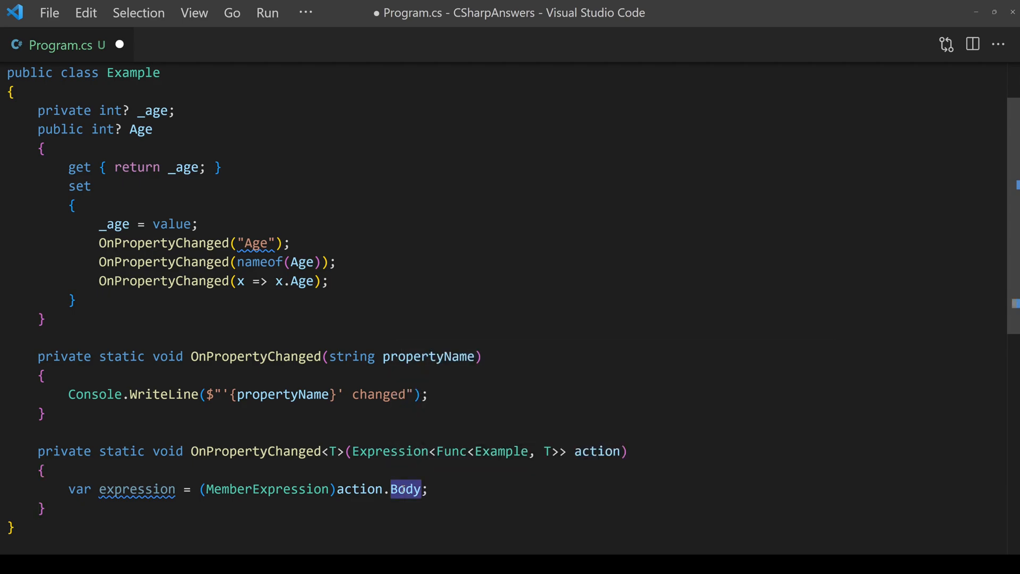
pyautogui.doubleClick(267, 489)
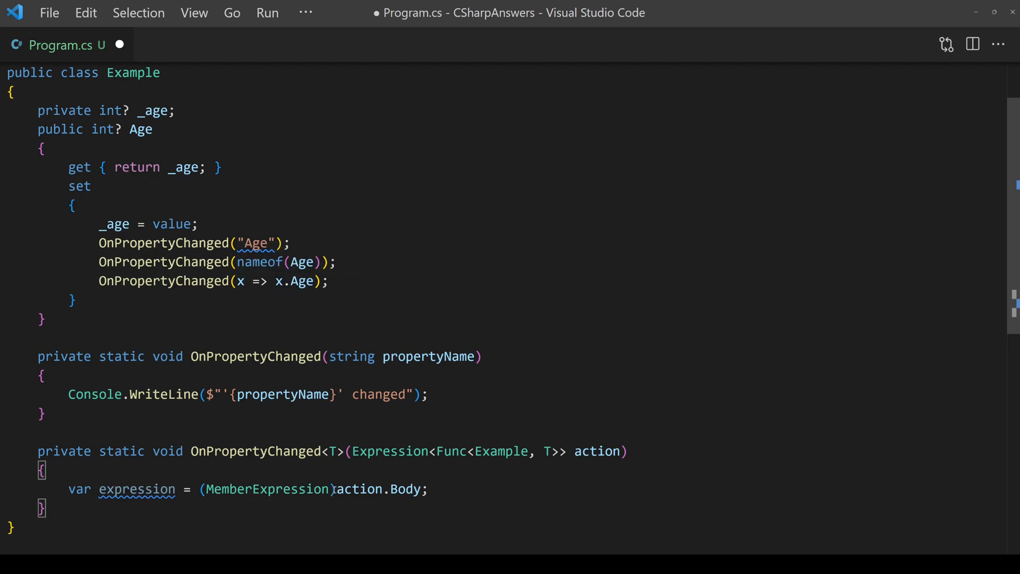
pyautogui.doubleClick(264, 489)
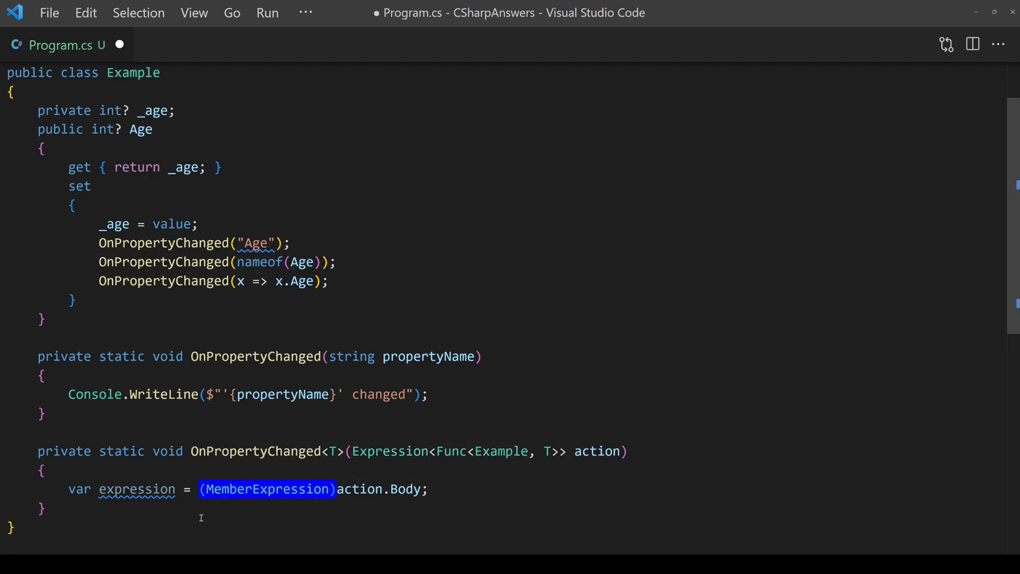
# - Store expression.Member.Name in a string propertyName variable
pyautogui.write('string propertyName = expression.Member.Name;')
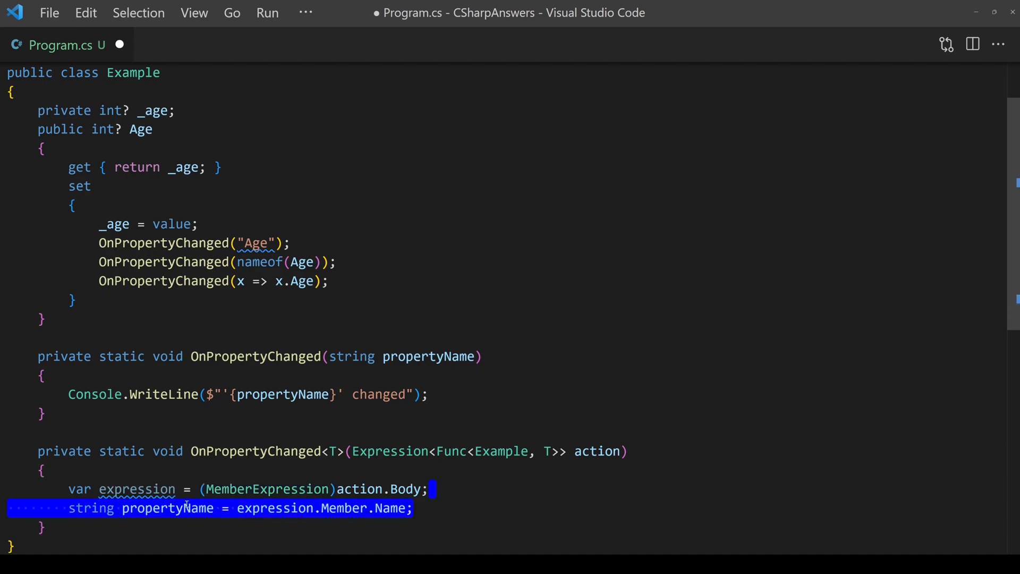
pyautogui.scroll(-3)
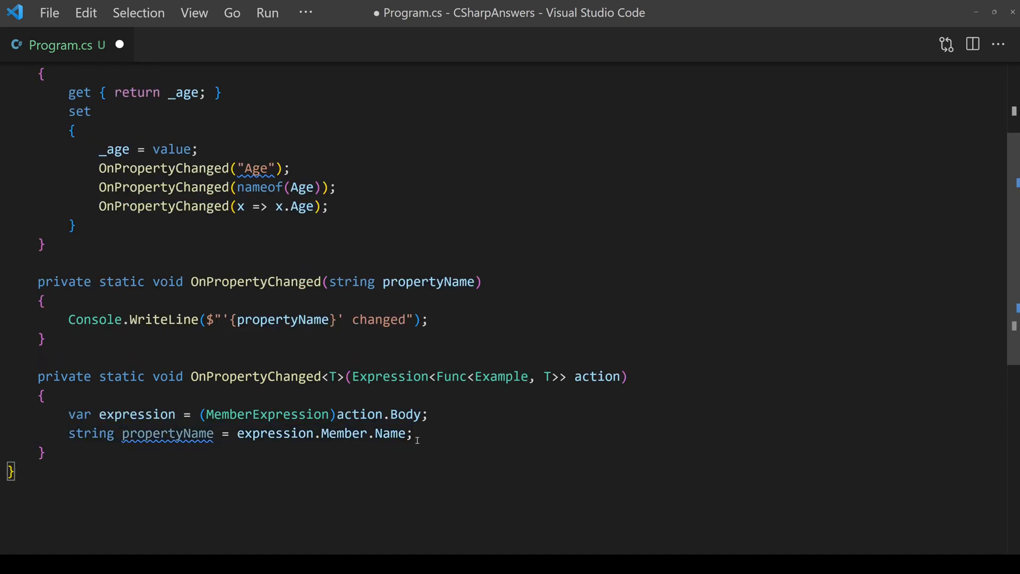
pyautogui.moveTo(245, 433); pyautogui.dragTo(407, 433)
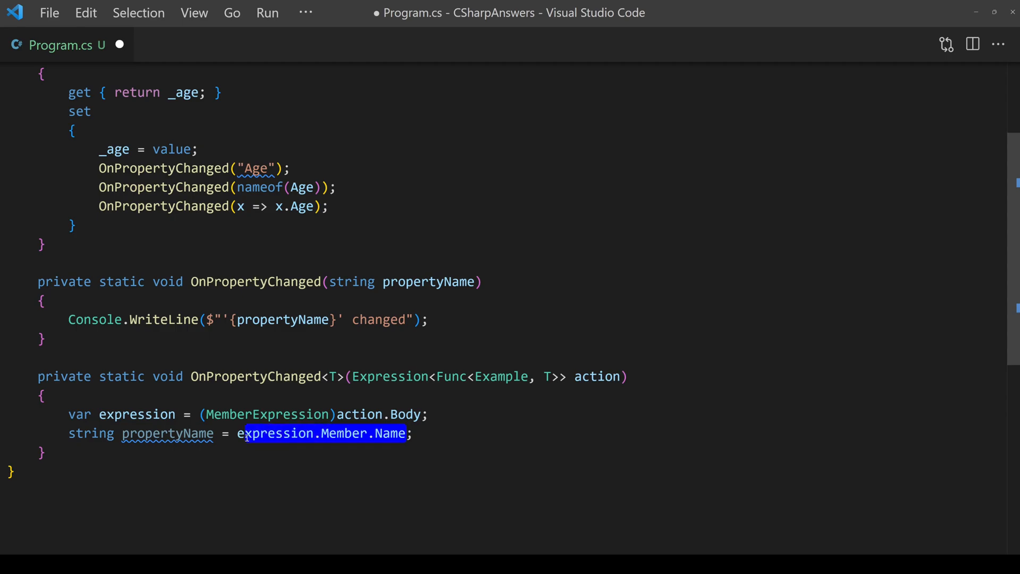
pyautogui.click(379, 445)
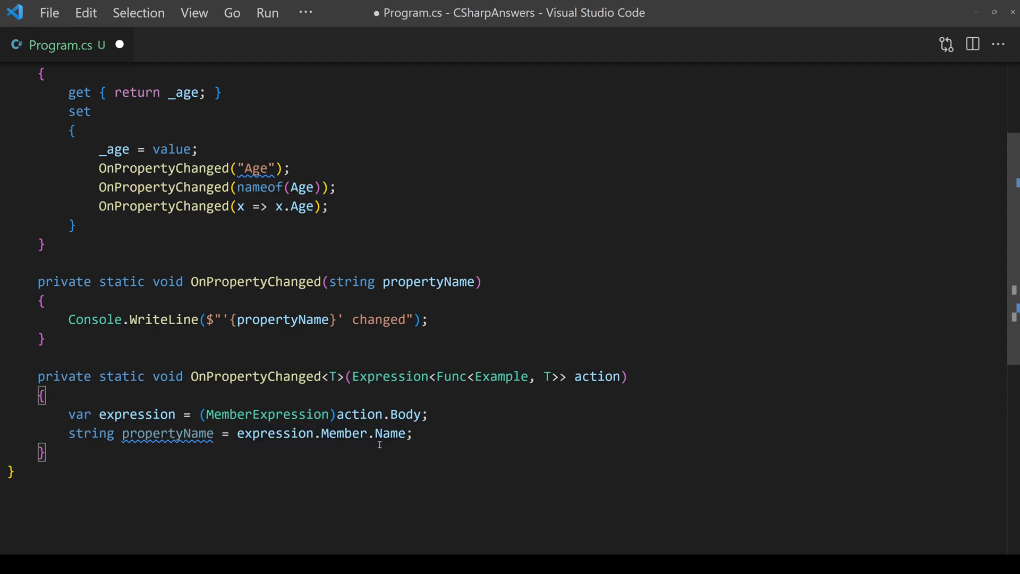
pyautogui.moveTo(167, 433)
pyautogui.write('OnPropertyChanged(propertyName);')
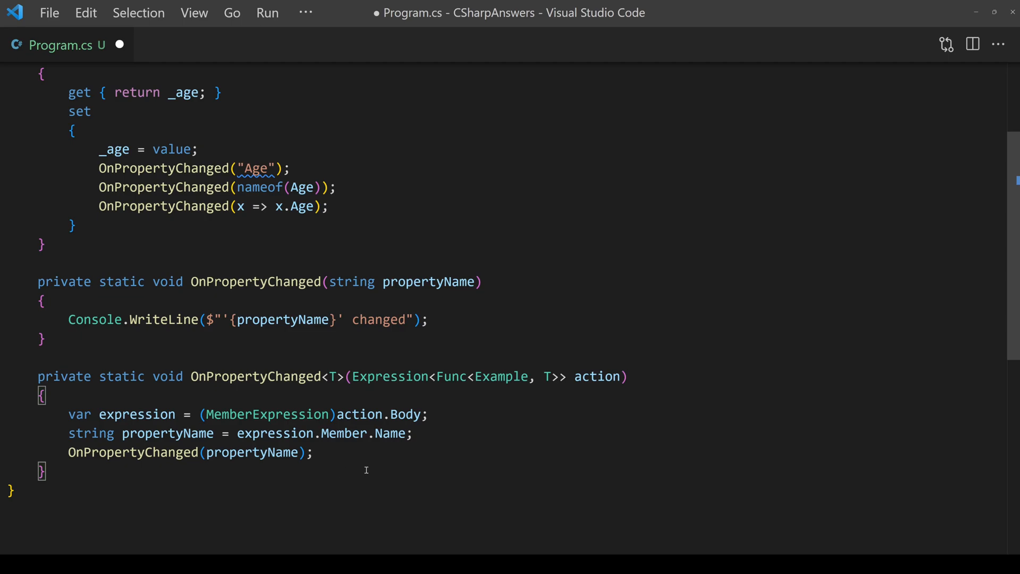
pyautogui.moveTo(369, 461)
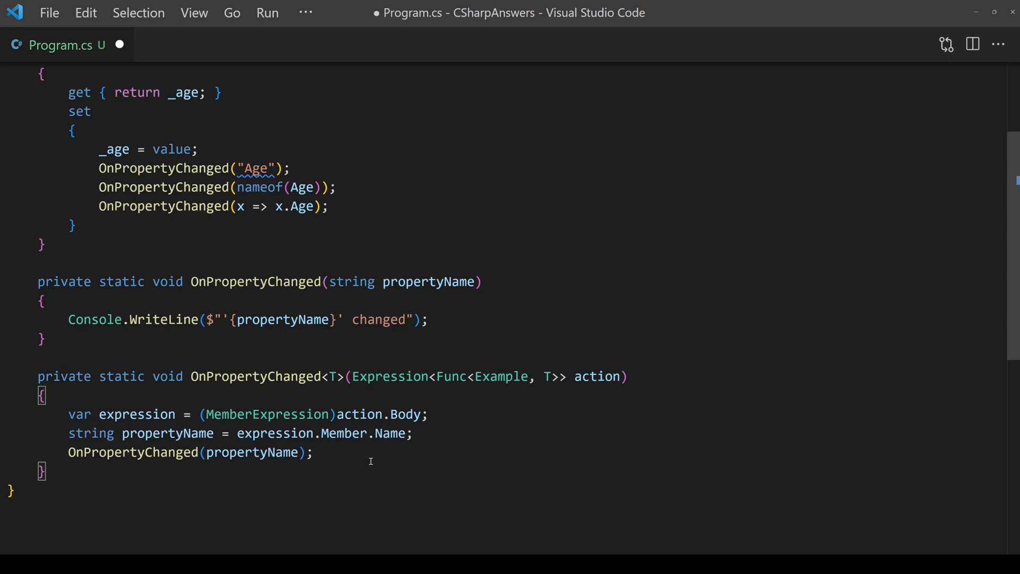
pyautogui.moveTo(363, 466)
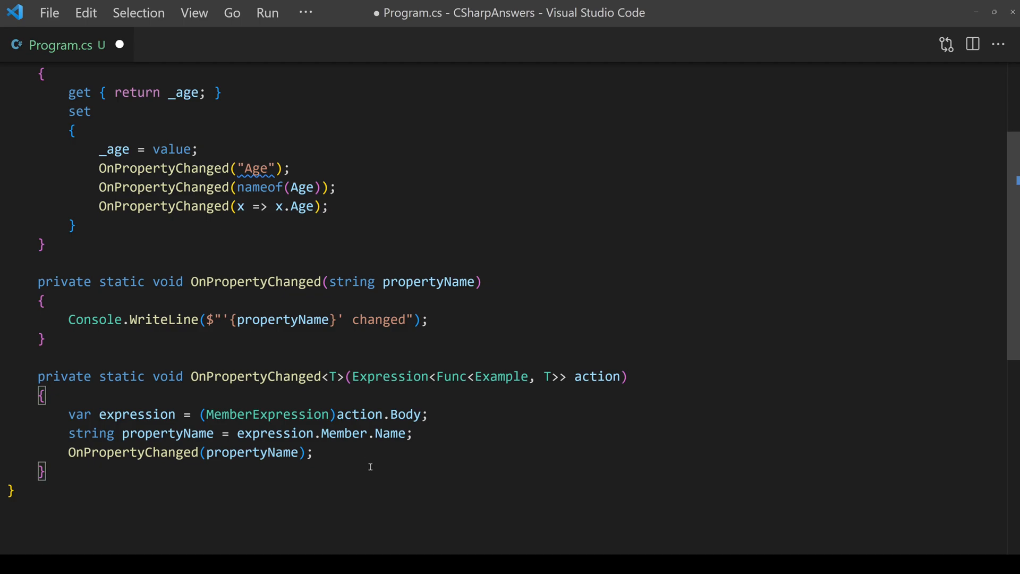
pyautogui.moveTo(360, 469)
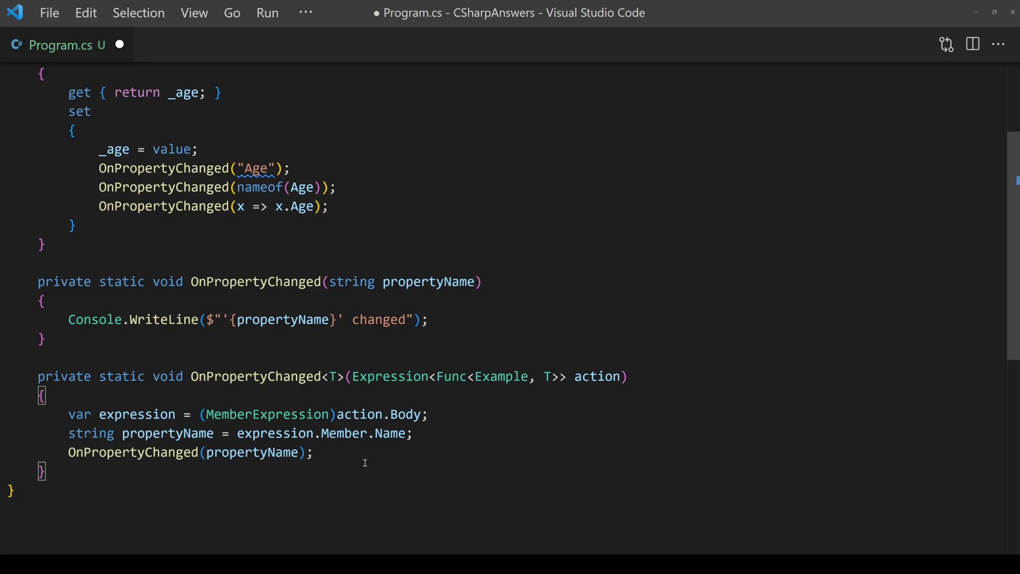
# - Highlight x.Age in the lambda call passed to the generic overload
pyautogui.doubleClick(298, 206)
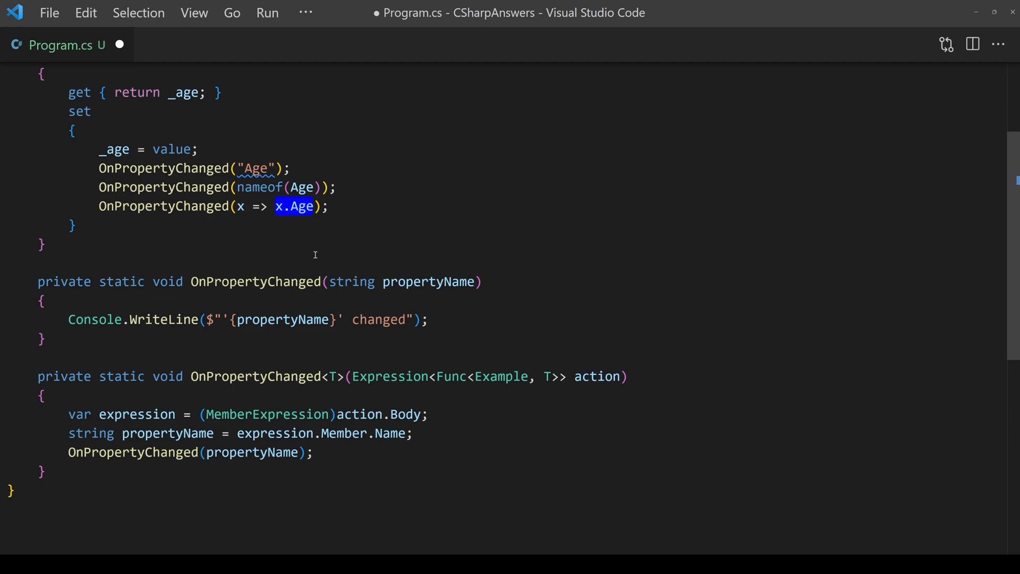
pyautogui.moveTo(326, 262)
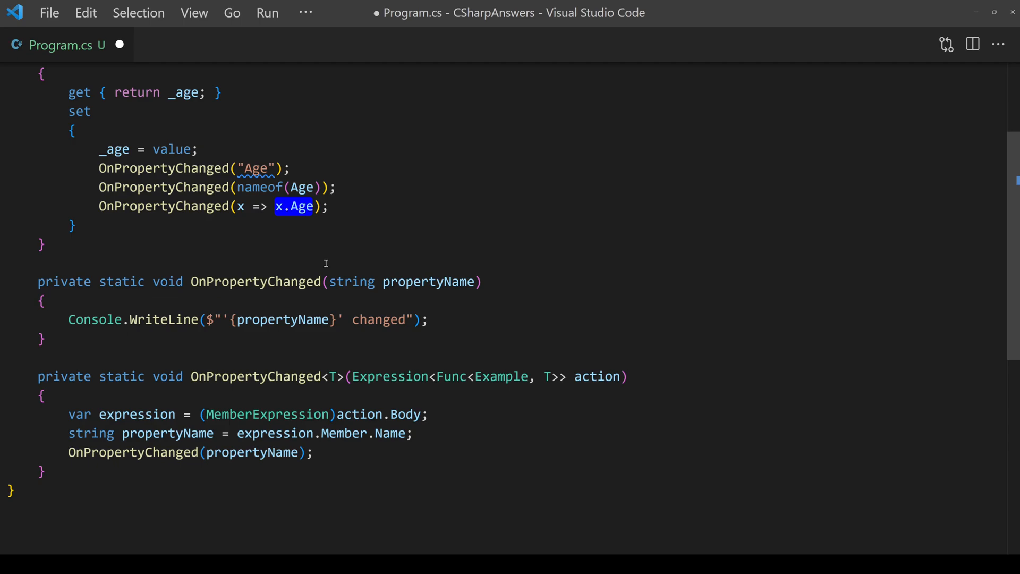
pyautogui.click(363, 462)
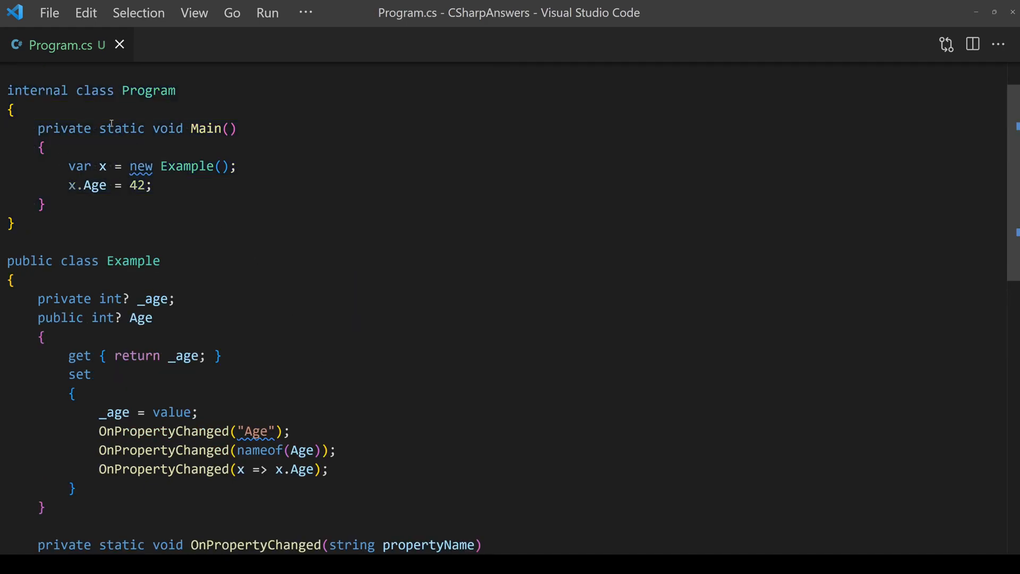
# - Review the Main method's OnPropertyChanged calls after saving Program.cs
pyautogui.moveTo(68, 165); pyautogui.dragTo(151, 185)
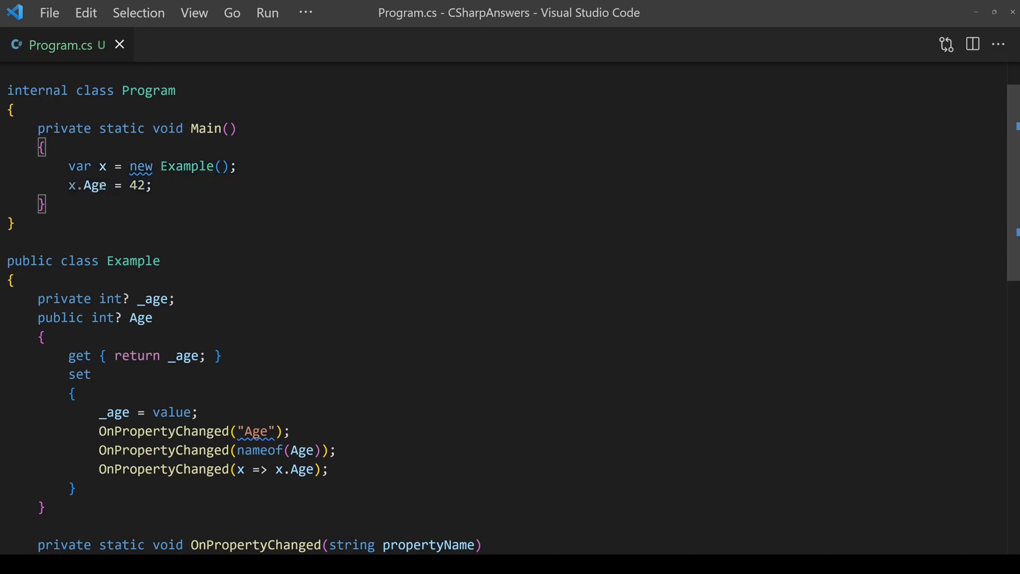
pyautogui.doubleClick(94, 185)
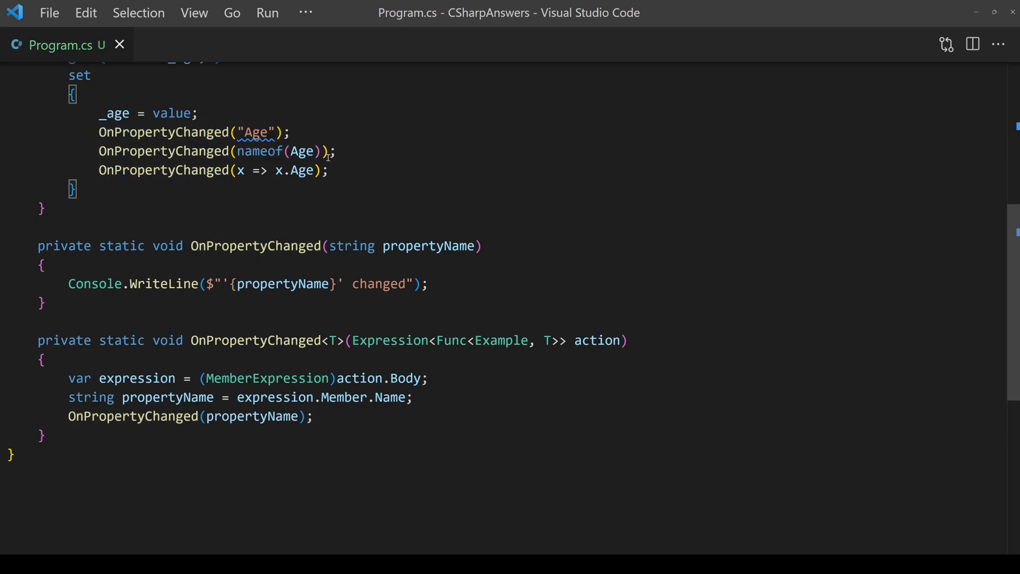
pyautogui.doubleClick(256, 132)
pyautogui.write('dotnet run')
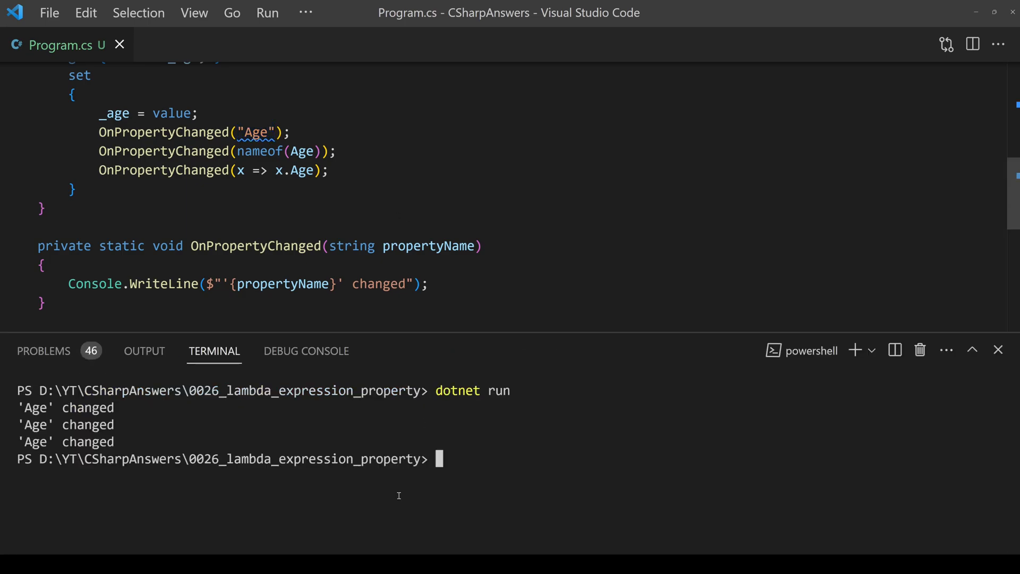
# - Highlight the two member-name extraction lines beside the three 'Age' changed output lines
pyautogui.scroll(-3)
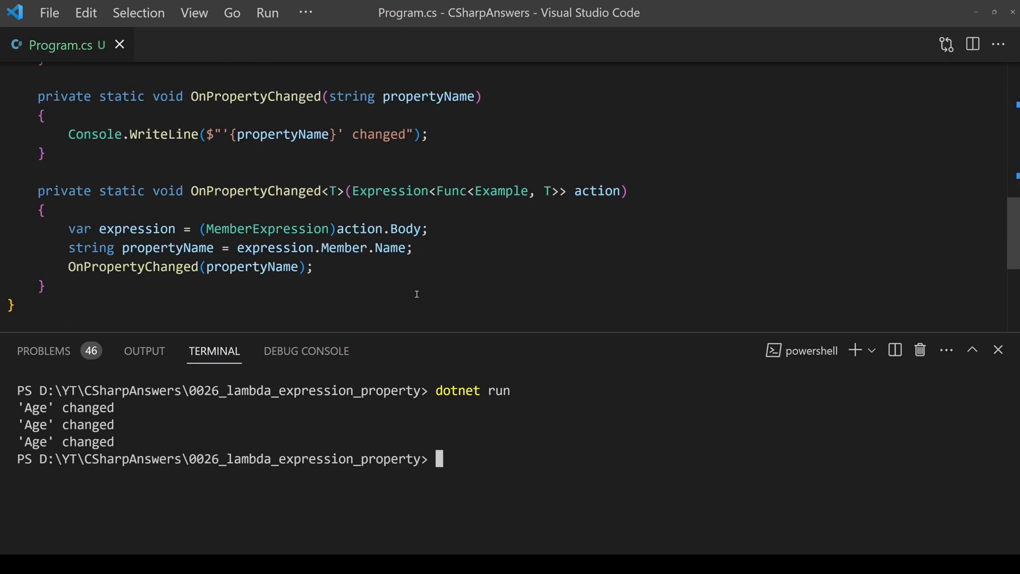
pyautogui.moveTo(68, 228); pyautogui.dragTo(412, 248)
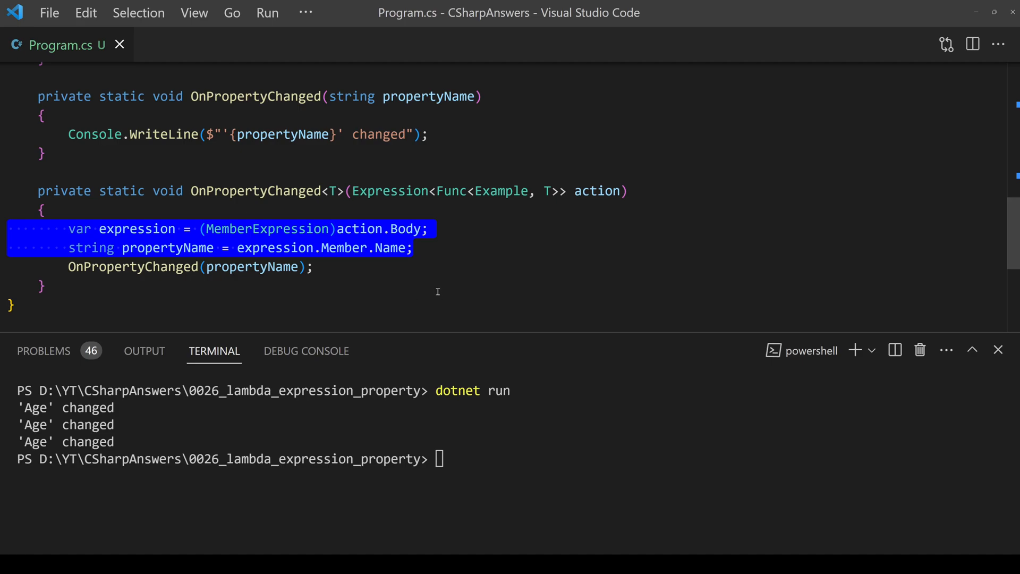
pyautogui.moveTo(435, 287)
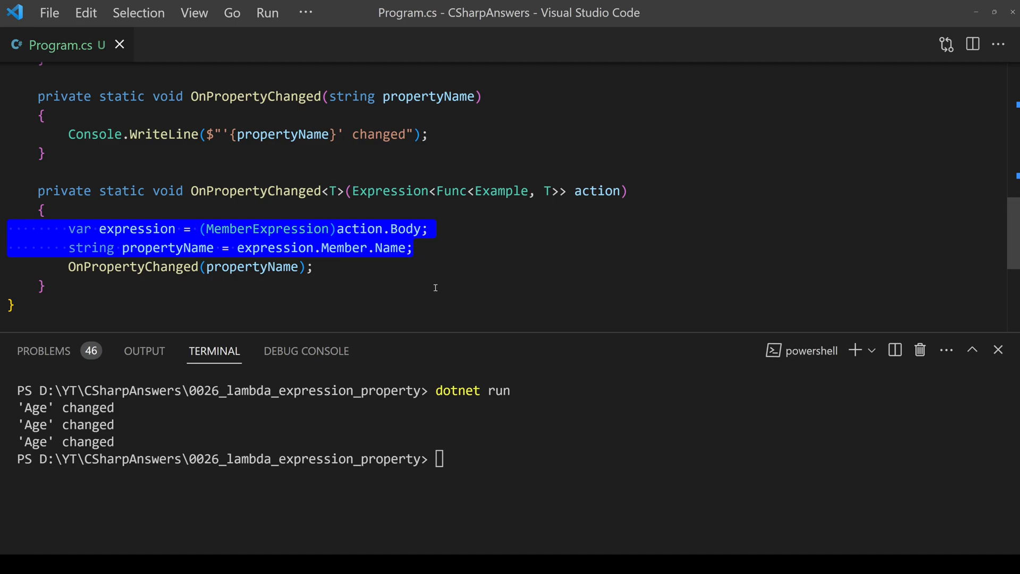